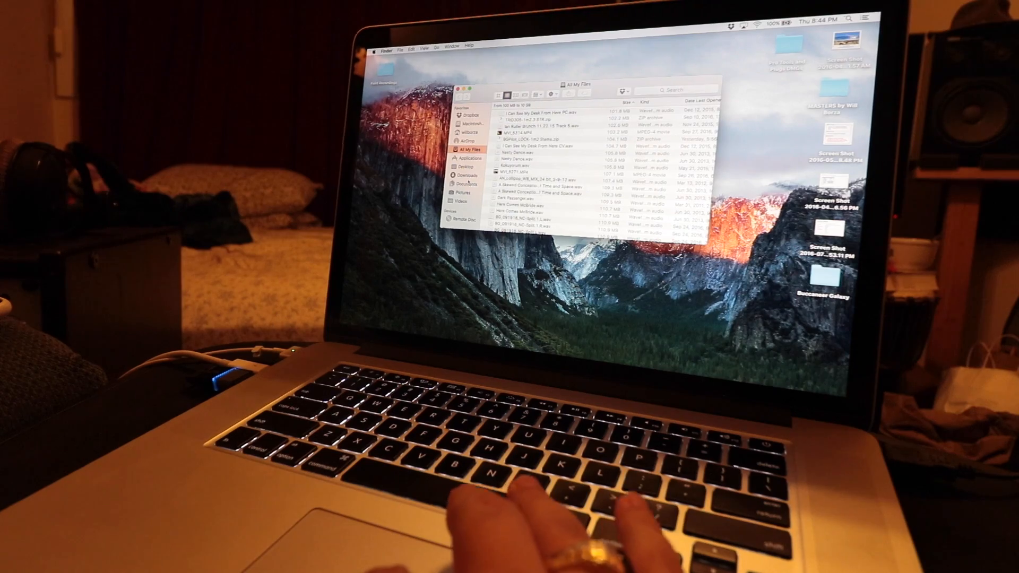
Step: Create a new folder named 'Track Presets' inside Documents > Pro Tools
left_click(461, 197)
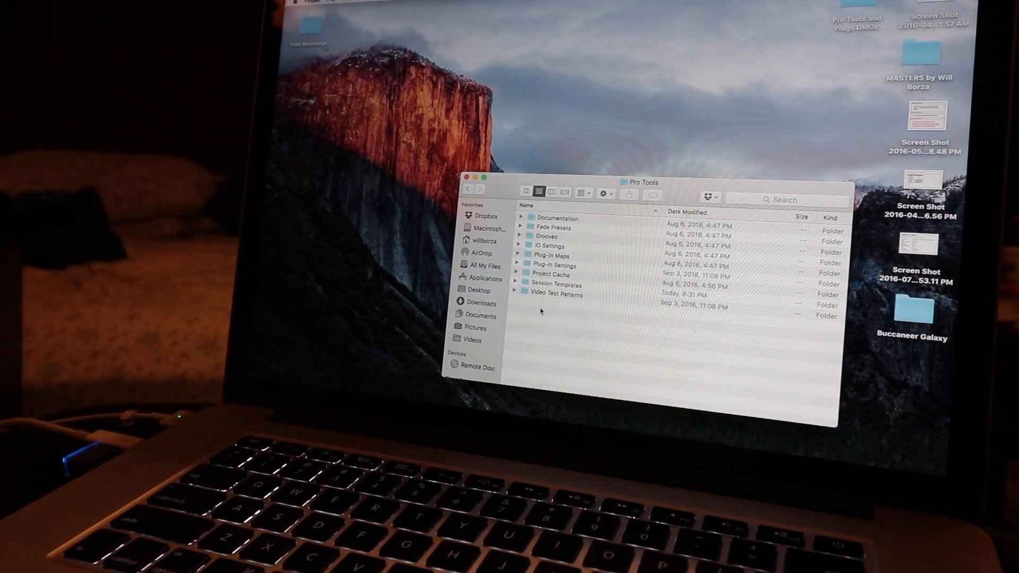
key("Cmd+Shift+N")
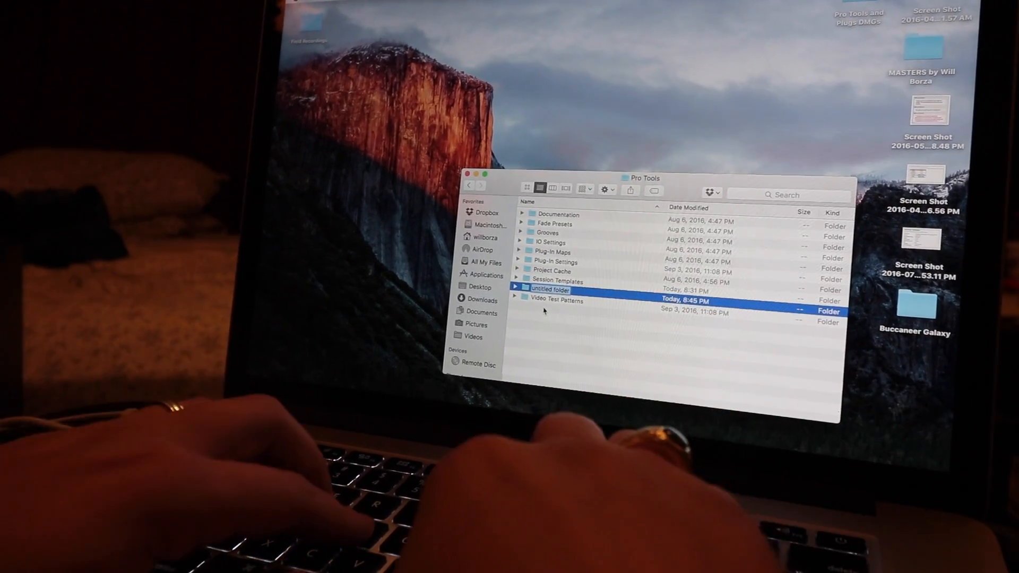
type("Track Presets")
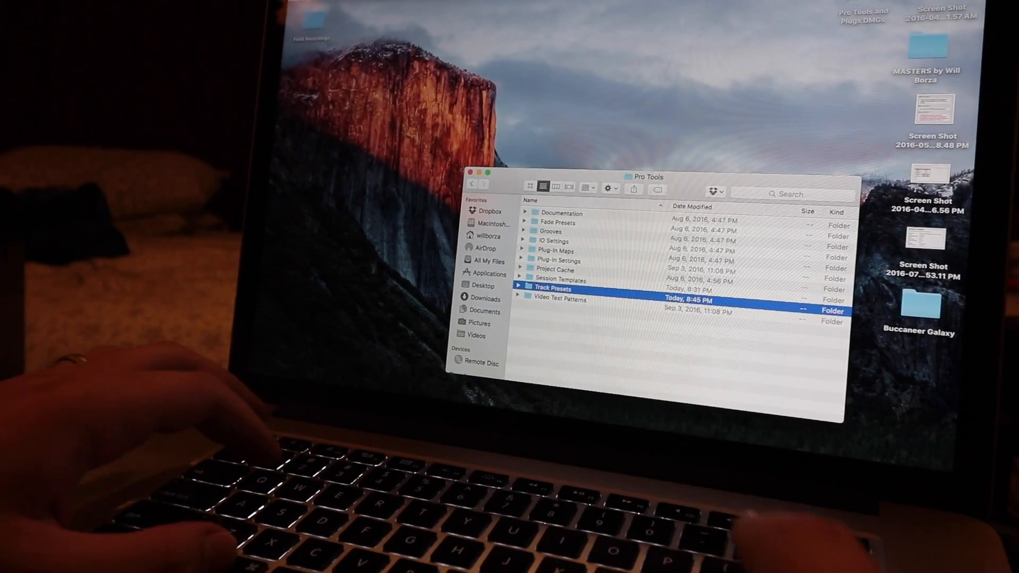
Step: Inside Track Presets, create subfolders including Master and Aux
double_click(552, 289)
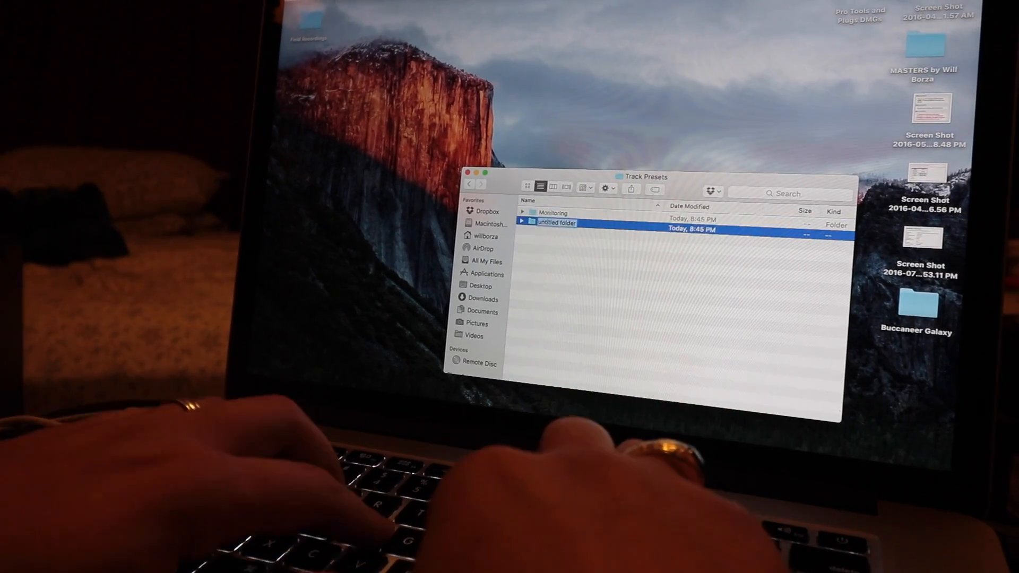
type("Master")
type("Audio")
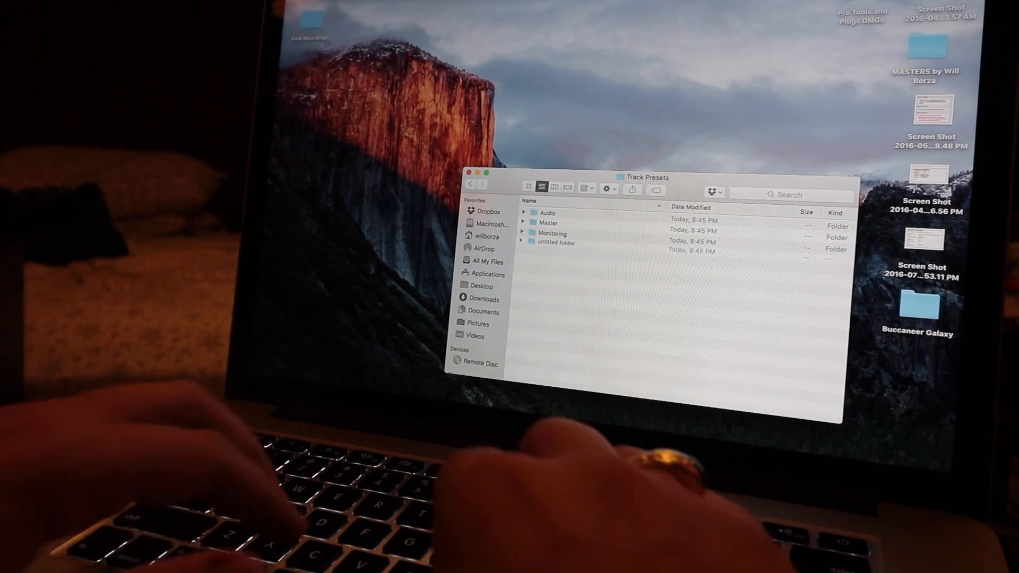
type("Aux")
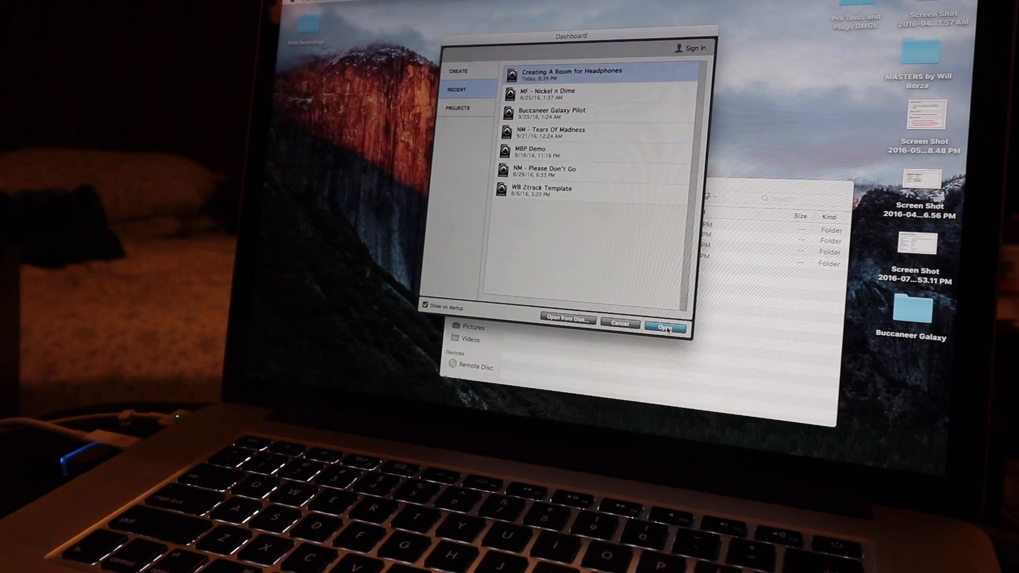
Step: Open the recent 'Creating A Room for Headphones' session from the Dashboard
left_click(665, 327)
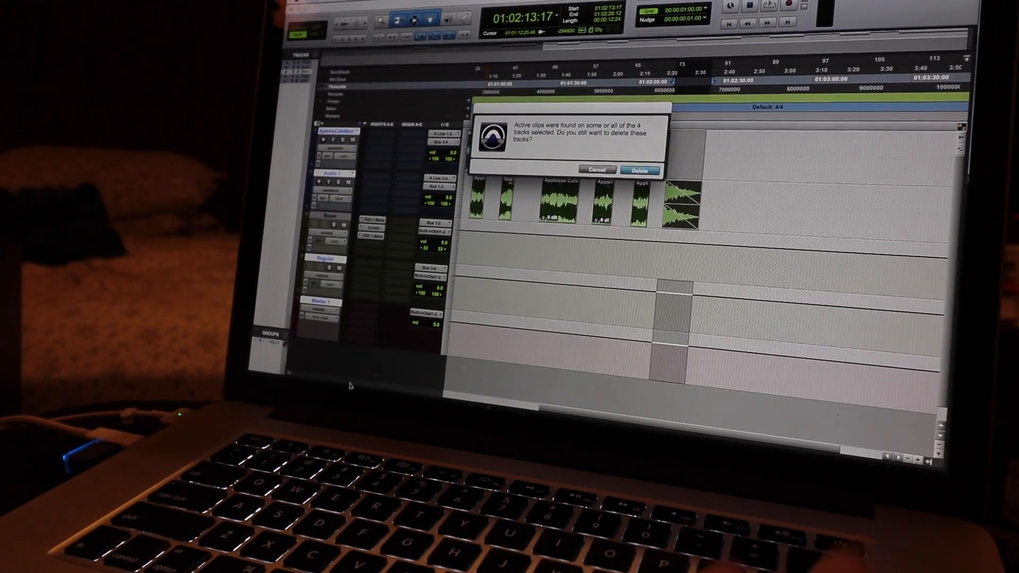
Step: Delete the four clip-filled tracks and set the remaining Room track's input source
left_click(640, 170)
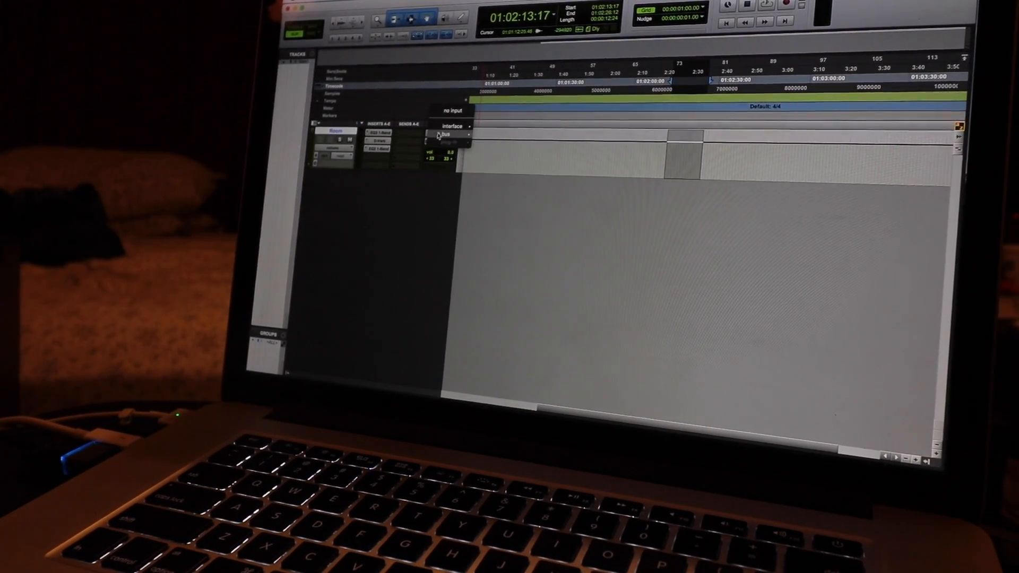
left_click(446, 136)
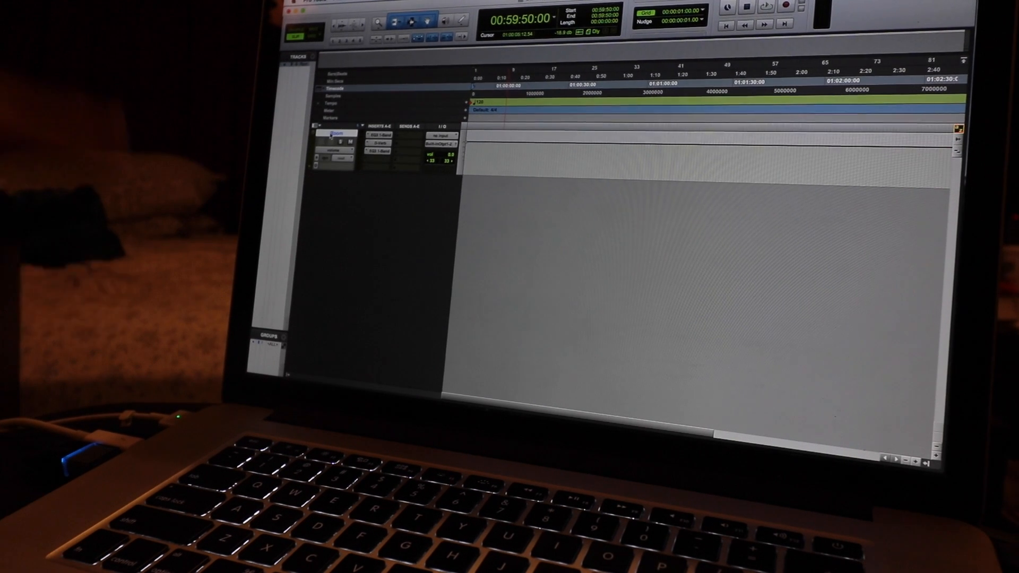
left_click(327, 4)
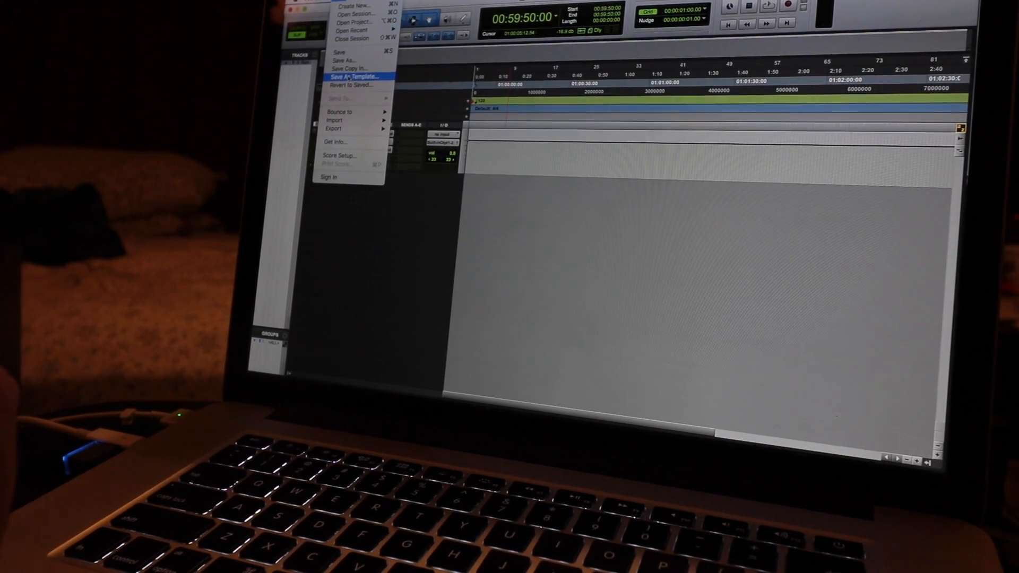
Step: Save the session as template 'Simulated Room' in Track Presets > Monitoring
left_click(350, 78)
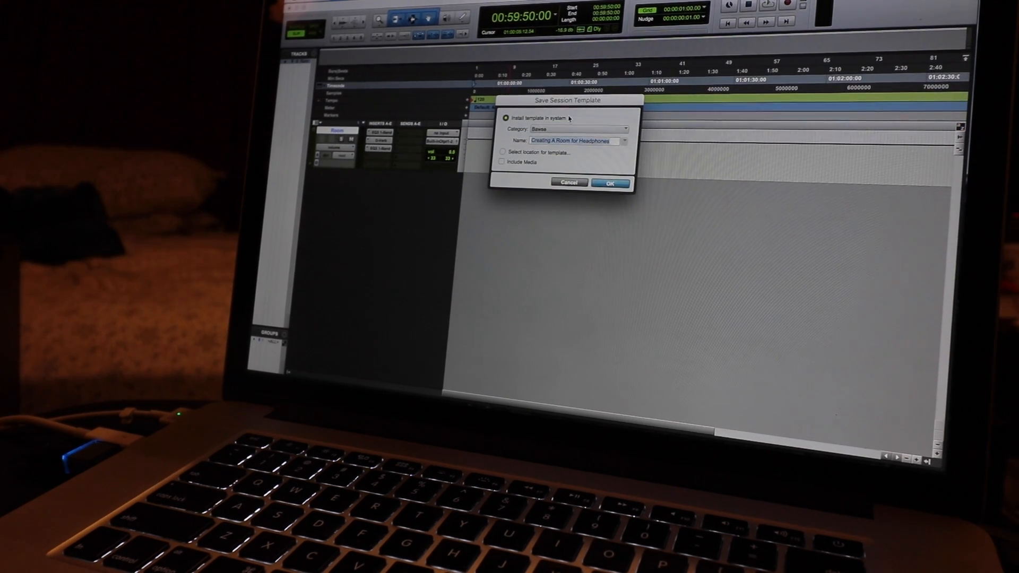
left_click(503, 155)
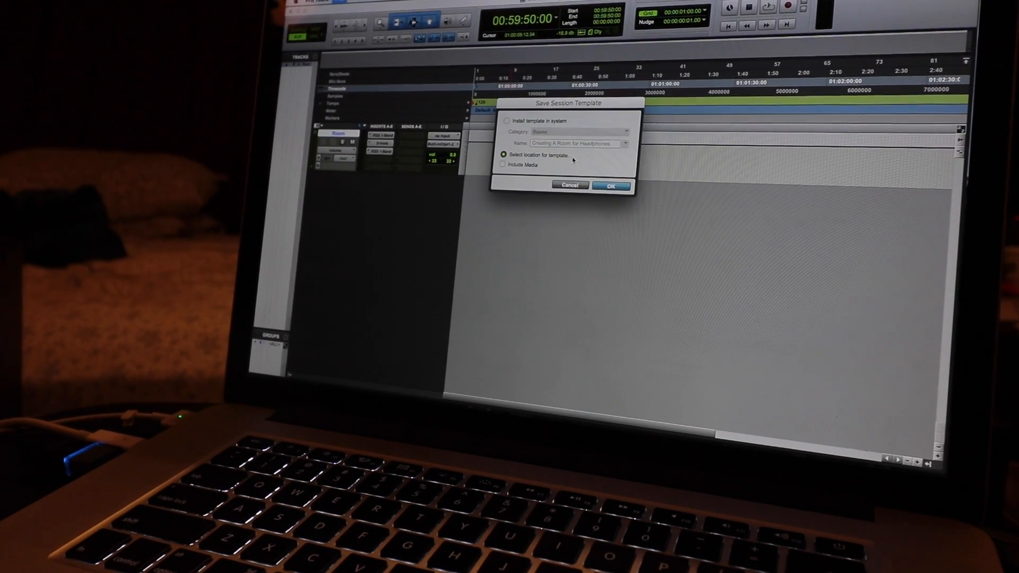
left_click(612, 184)
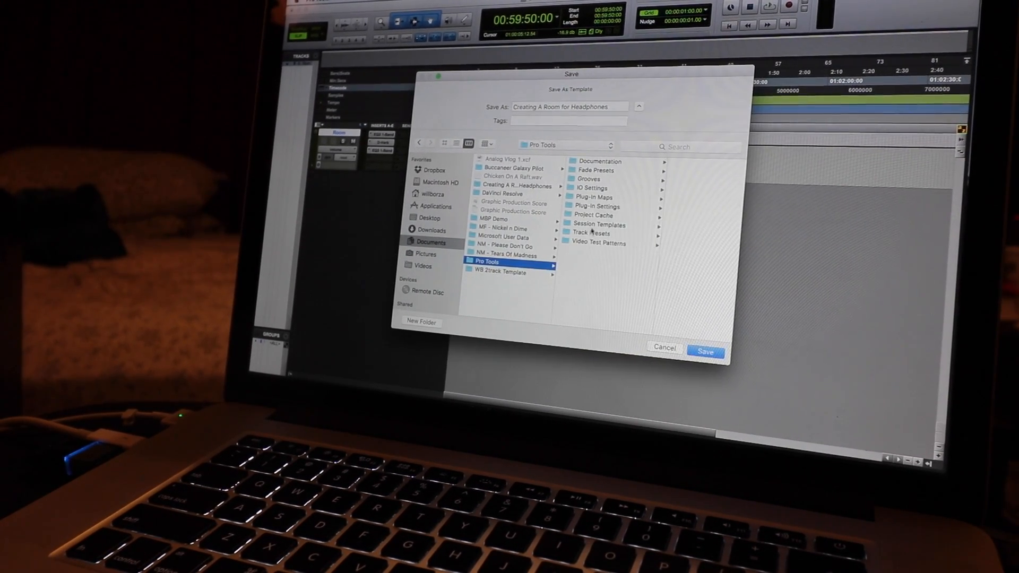
left_click(592, 233)
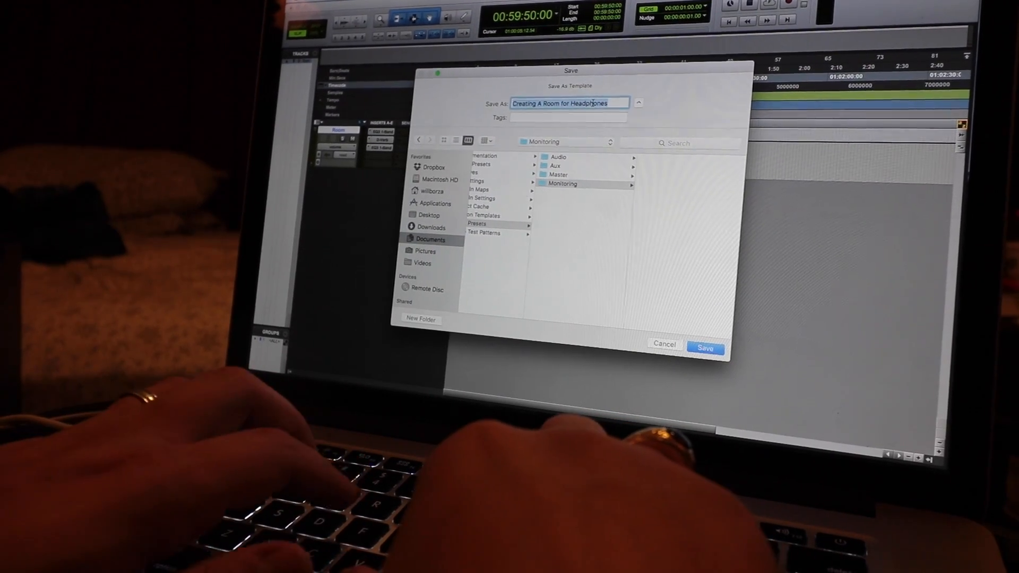
type("Simulated Room")
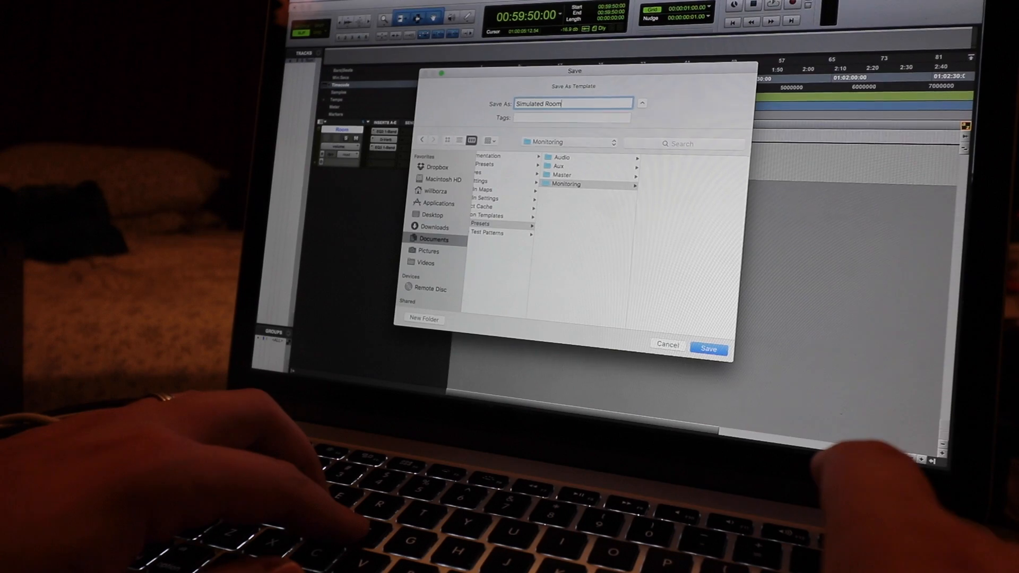
left_click(710, 348)
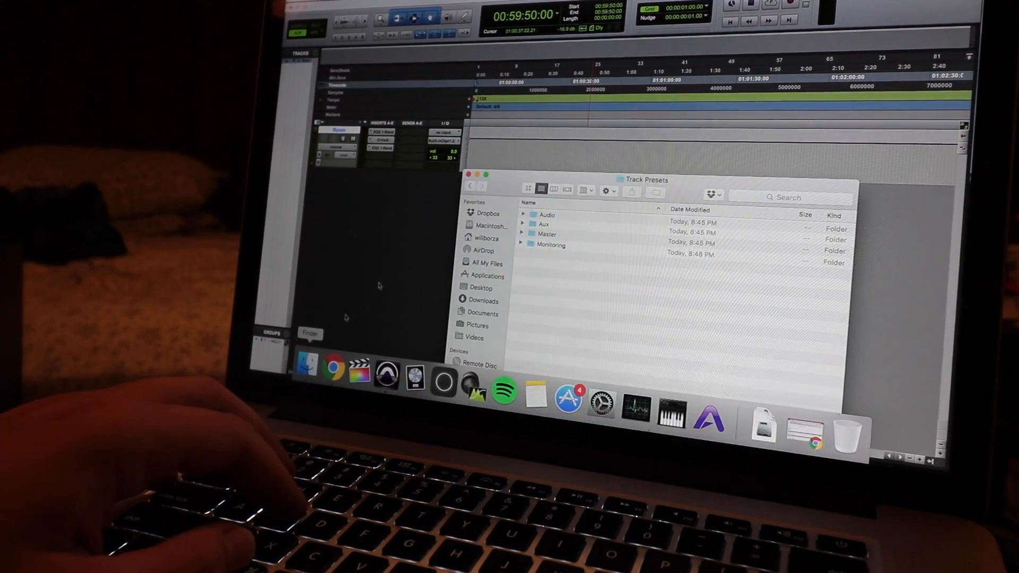
Step: Verify the Simulated Room.pctt template exists in the Monitoring folder
double_click(551, 244)
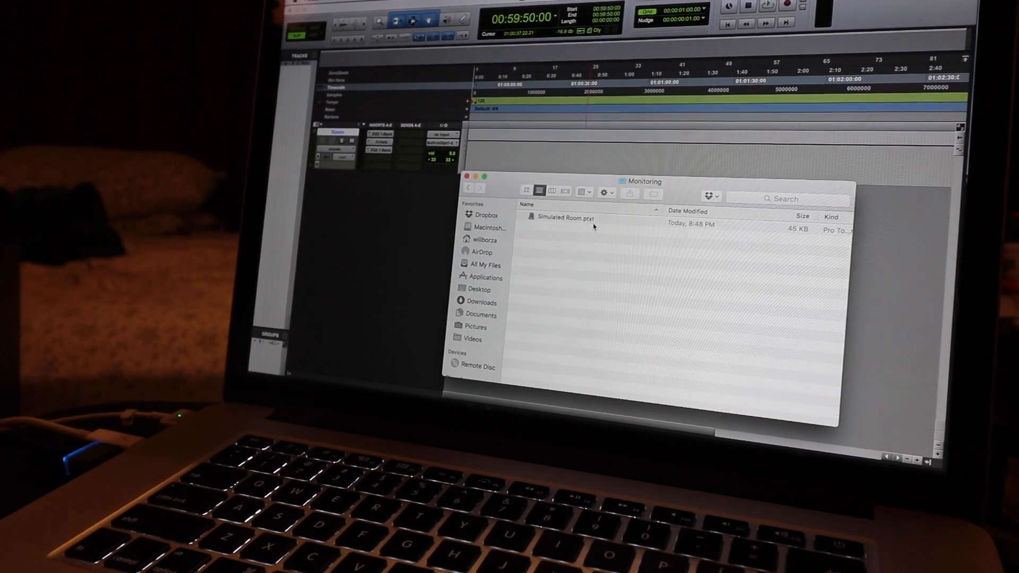
left_click(564, 220)
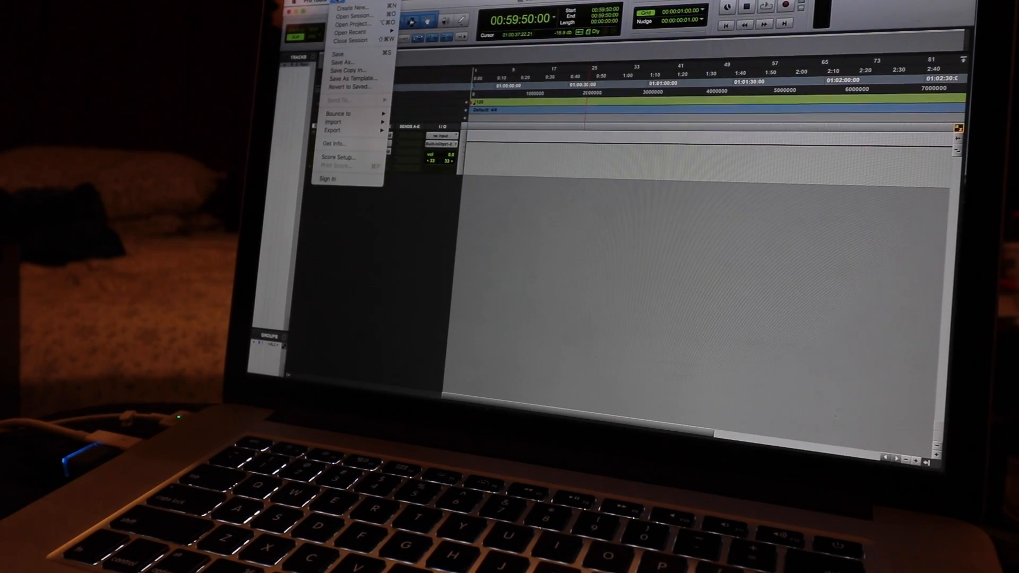
Step: Open the Buccaneer Galaxy session via File > Open Session
left_click(352, 40)
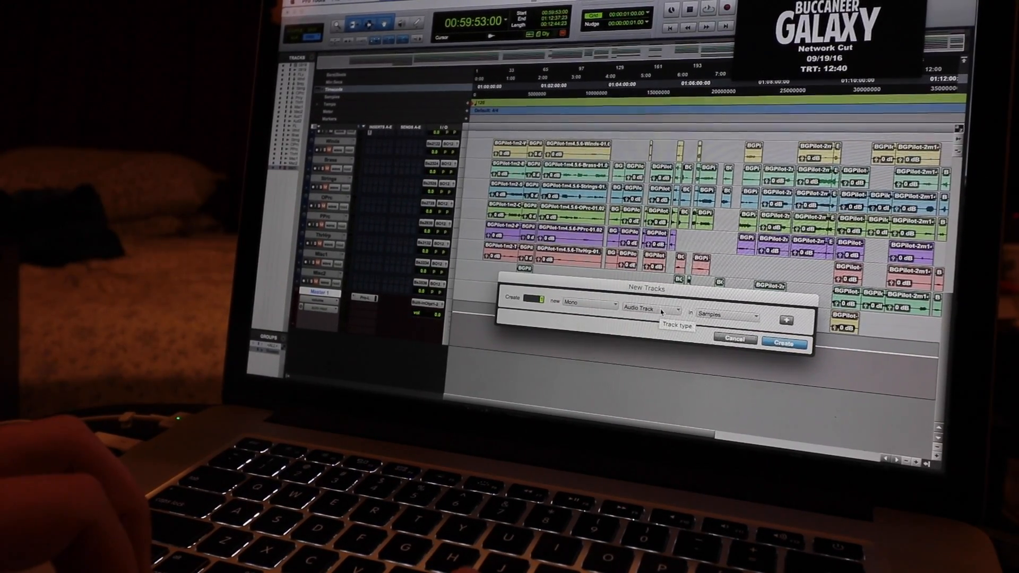
Step: Create a new track from the Monitoring > Simulated Room preset
left_click(651, 309)
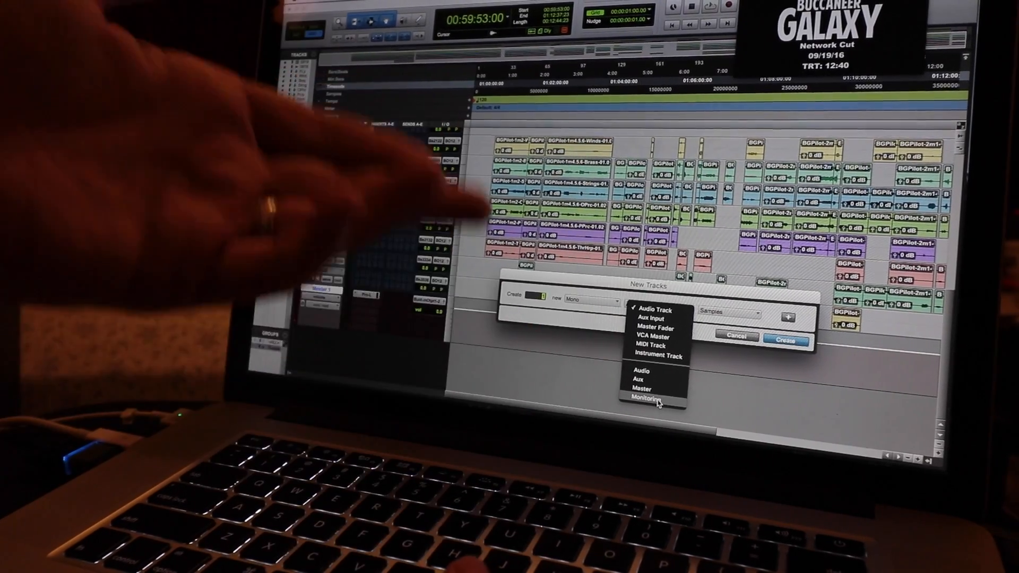
left_click(650, 396)
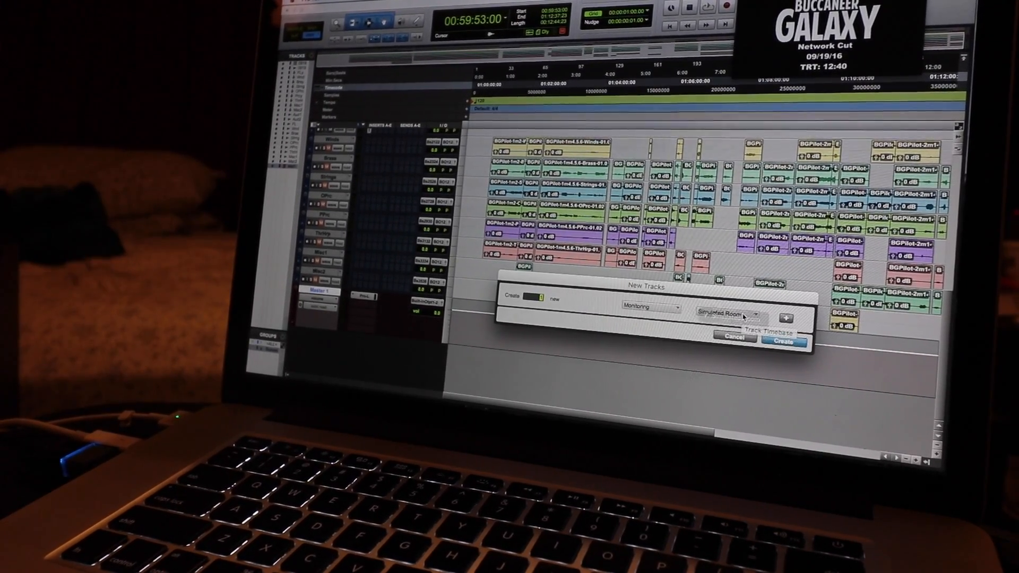
left_click(731, 313)
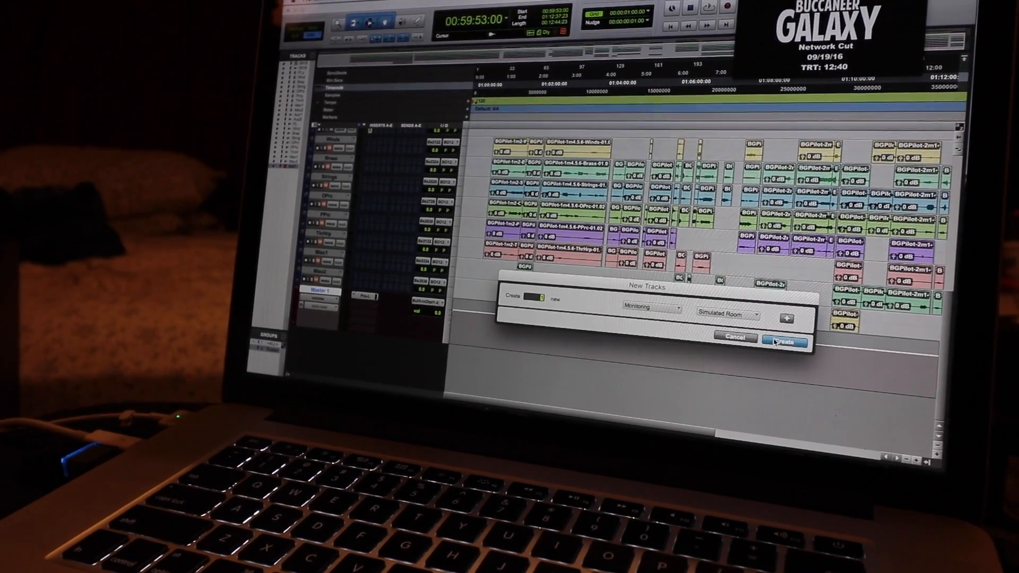
left_click(783, 342)
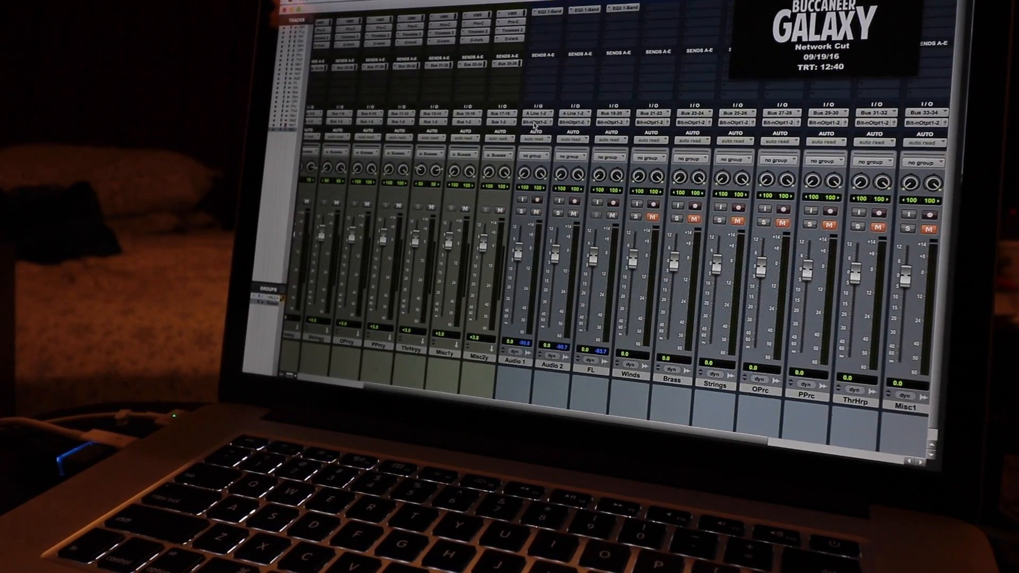
Step: Route the Room track's input from Bus 37-38 (Stereo)
left_click(535, 115)
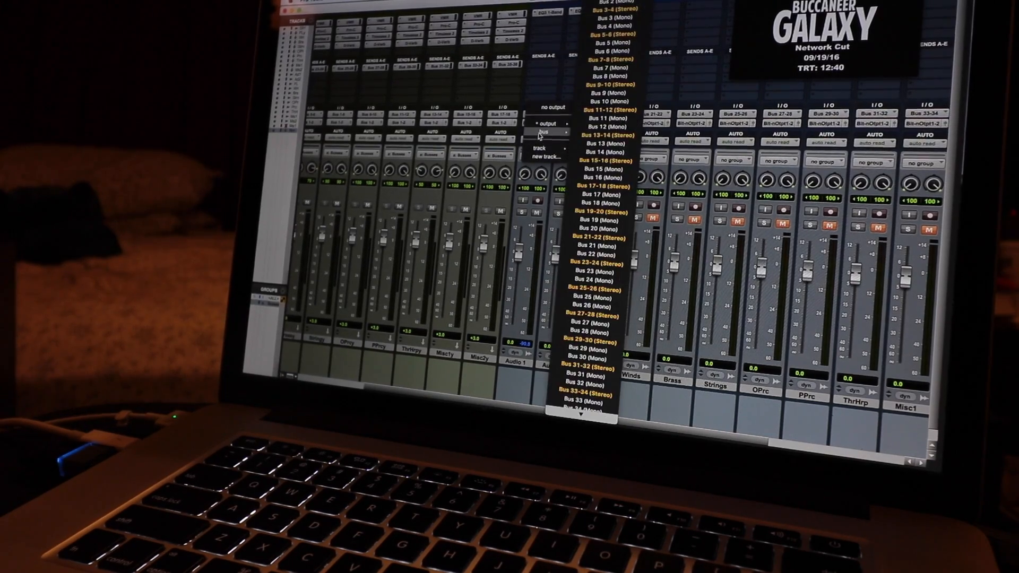
scroll("down", 3)
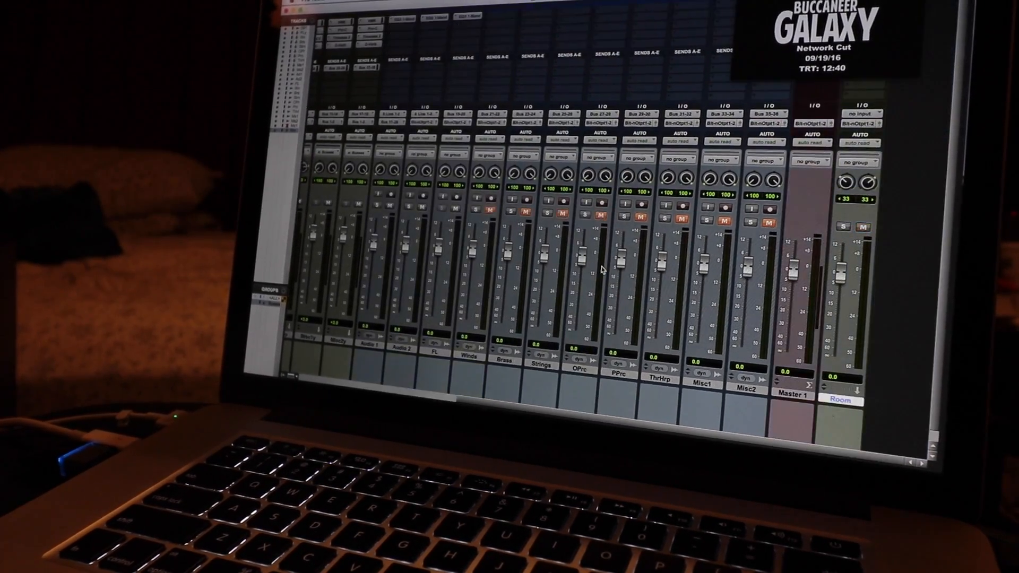
left_click(864, 112)
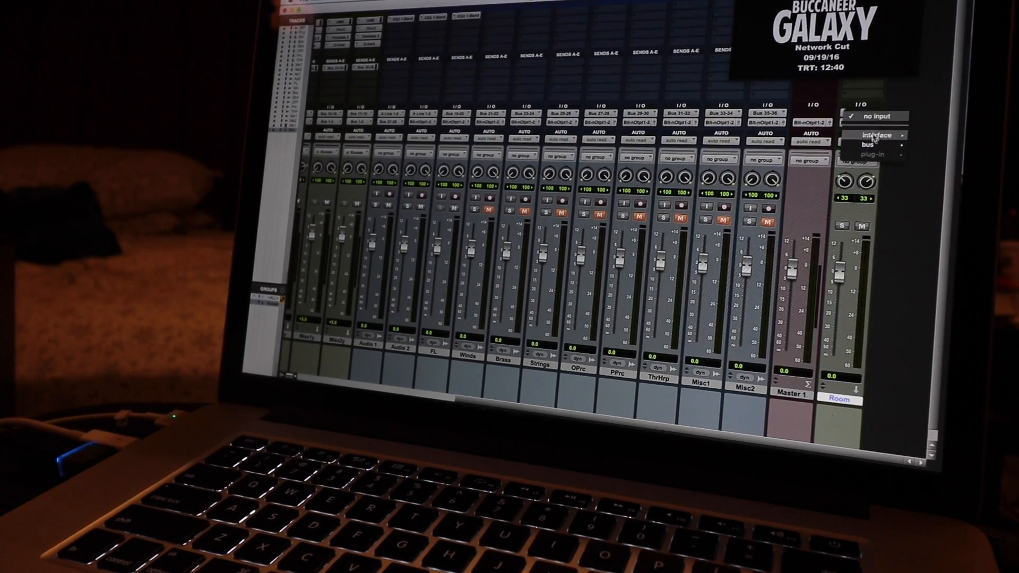
left_click(868, 144)
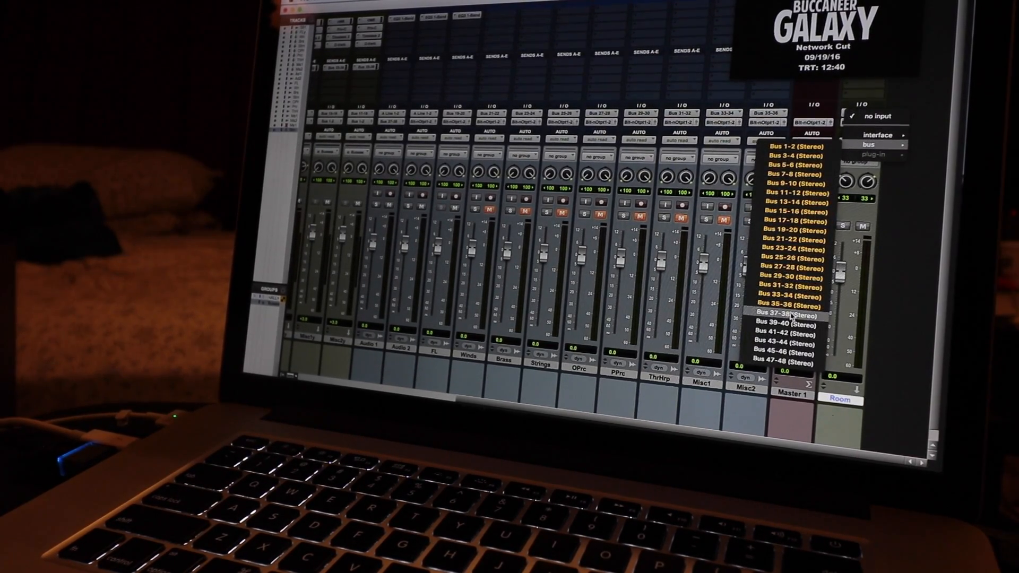
left_click(790, 315)
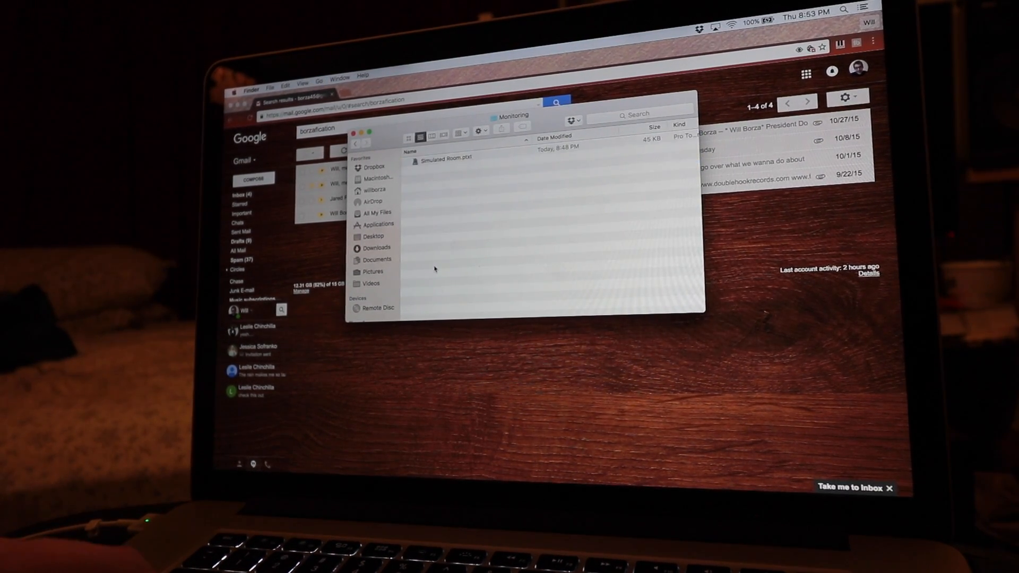
Step: Download the Borzafication v1.7 preset from Gmail into the Aux presets folder
left_click(442, 158)
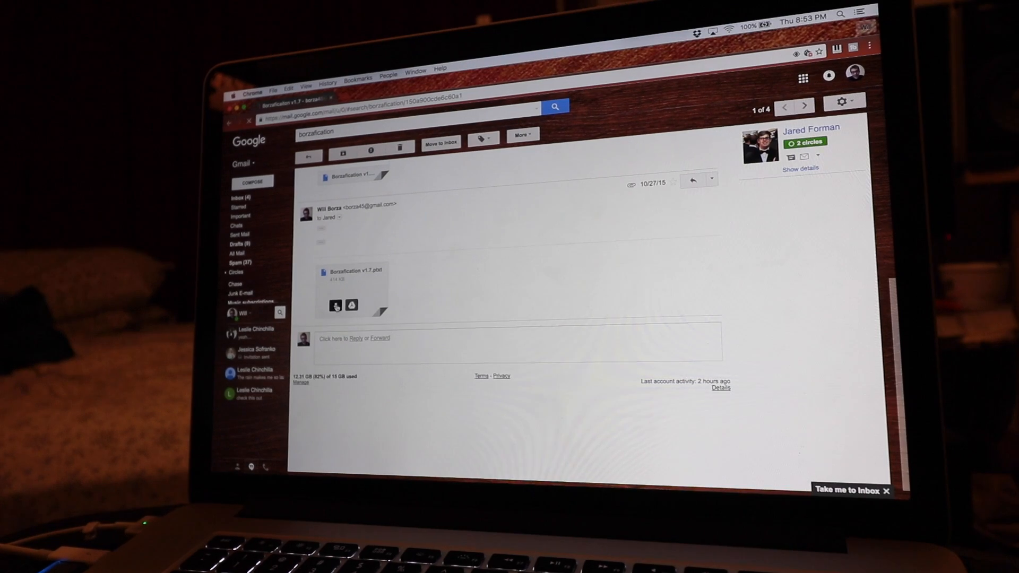
left_click(336, 306)
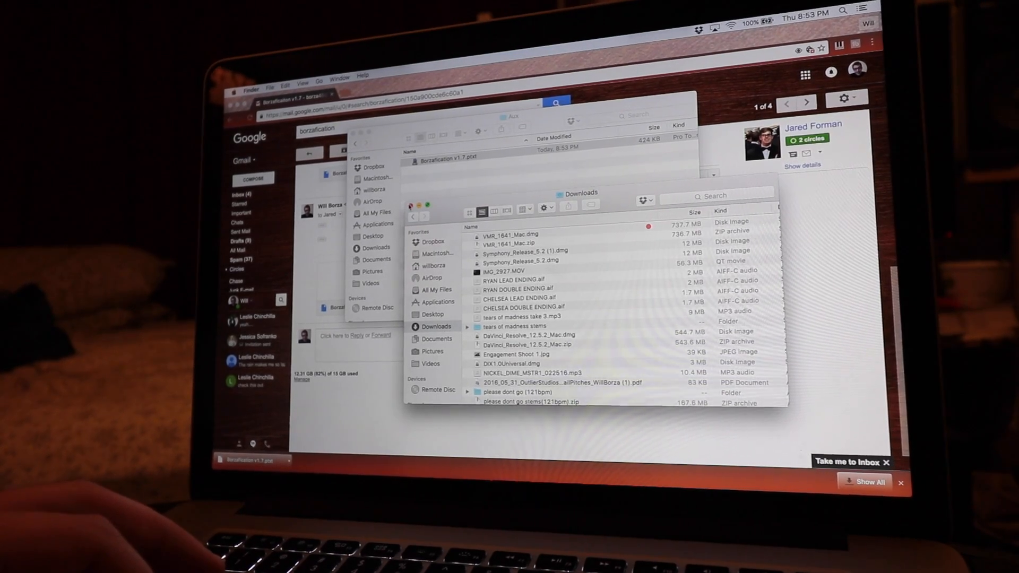
left_click(425, 196)
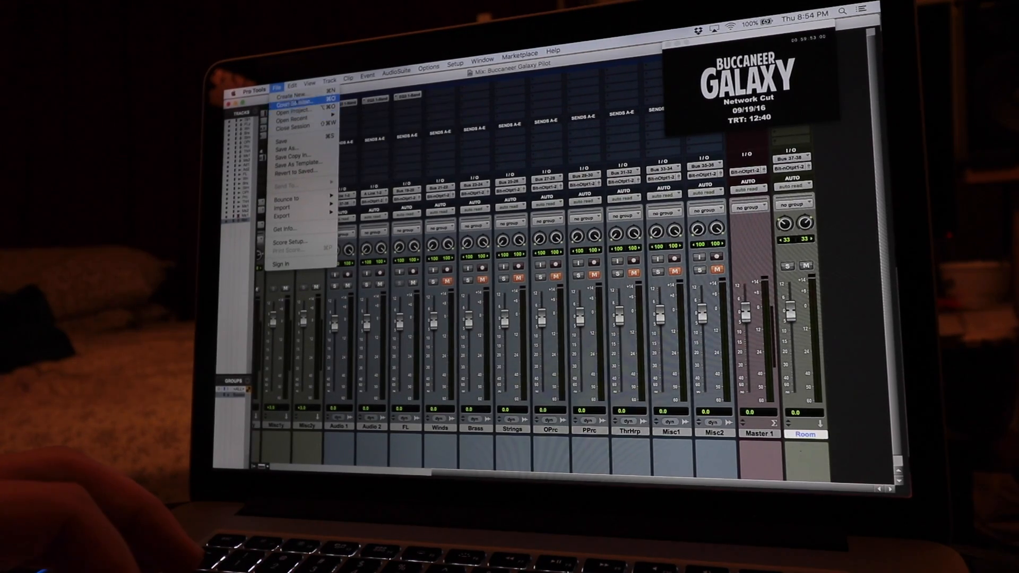
Step: Start a new Borzafication 1.7 session and choose the Borzafication v1.7 Aux preset for new tracks
left_click(297, 97)
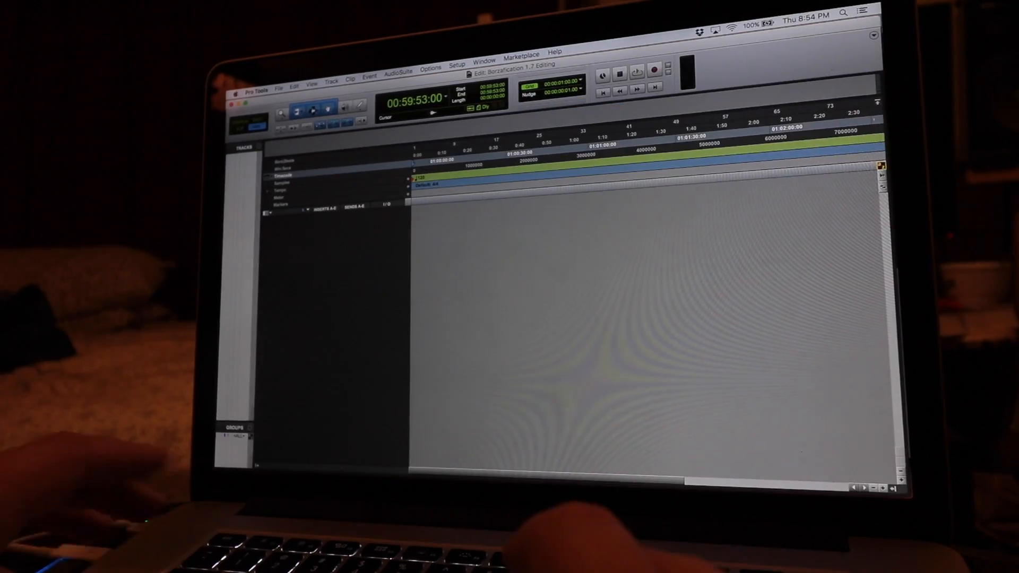
left_click(328, 82)
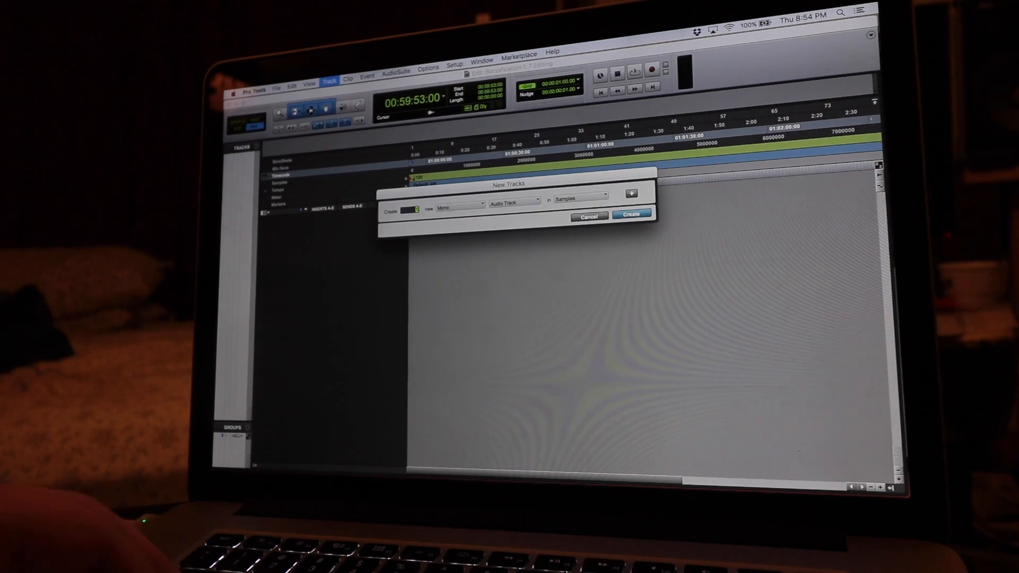
left_click(515, 201)
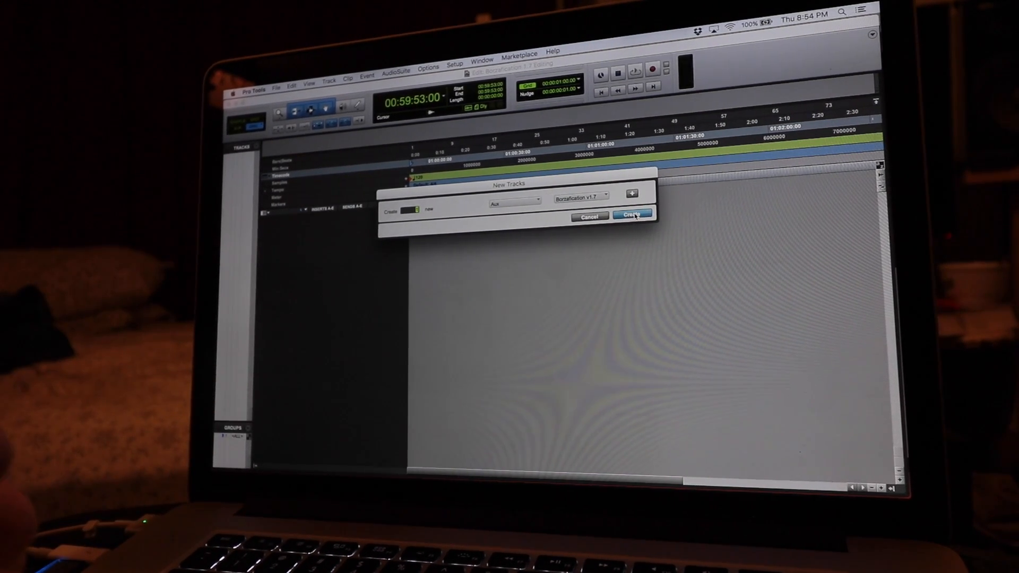
Step: Create the Borzafication track set (Kick, Snare, Room, Strings, Winds), then delete the tracks again
left_click(631, 216)
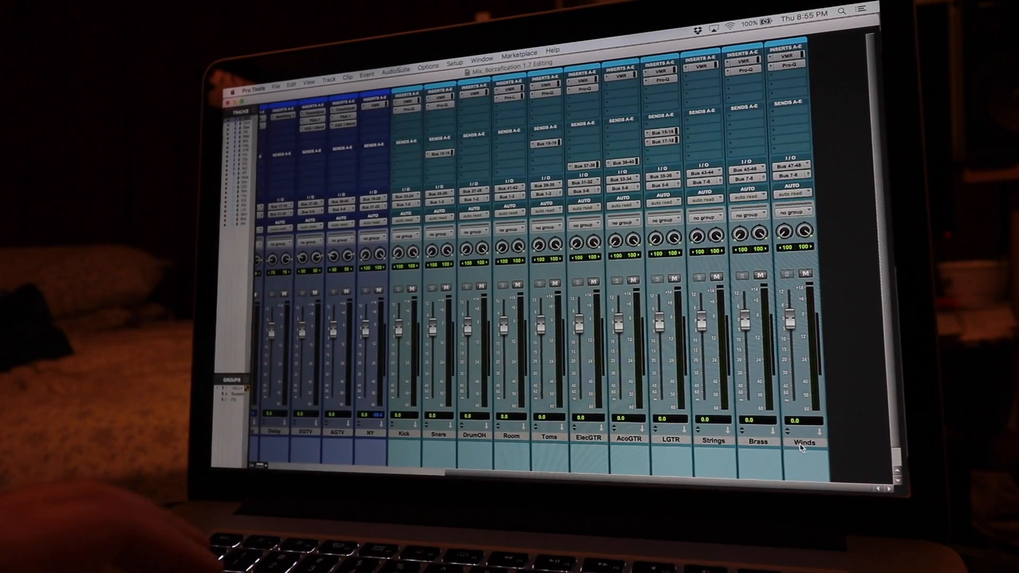
right_click(803, 442)
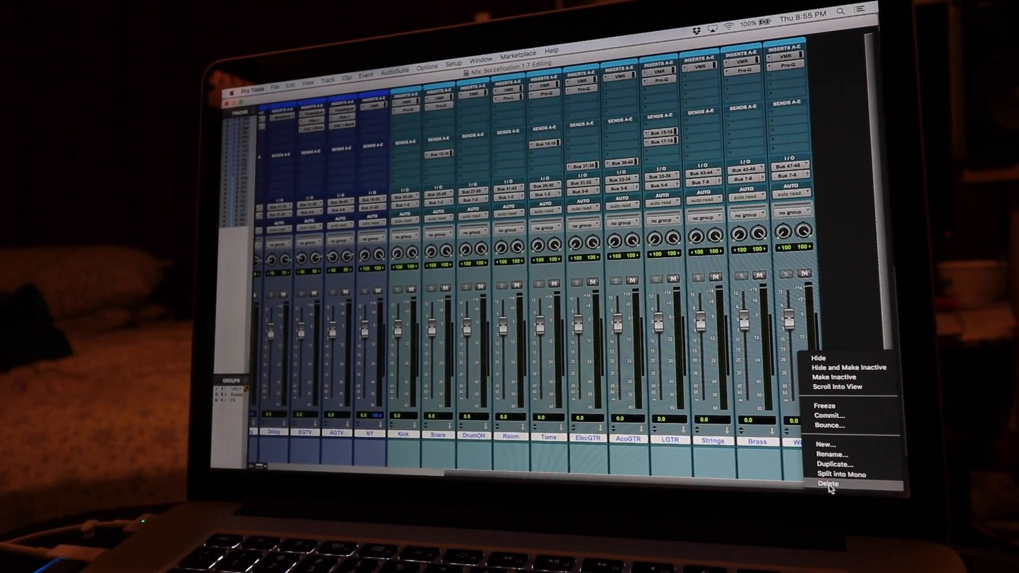
left_click(825, 485)
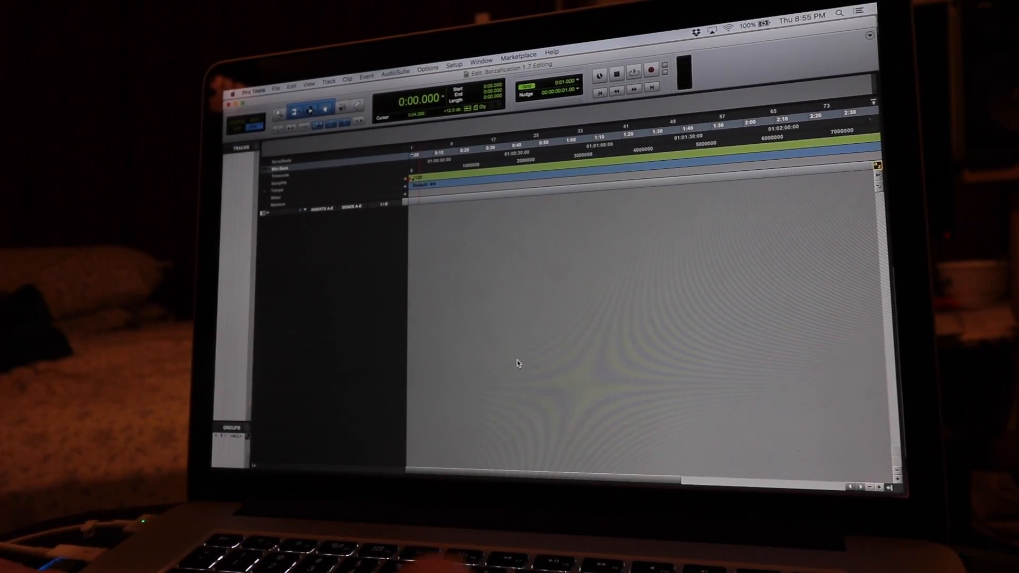
Step: Recreate the full routed track set from the Borzafication v1.7 Aux preset
left_click(327, 84)
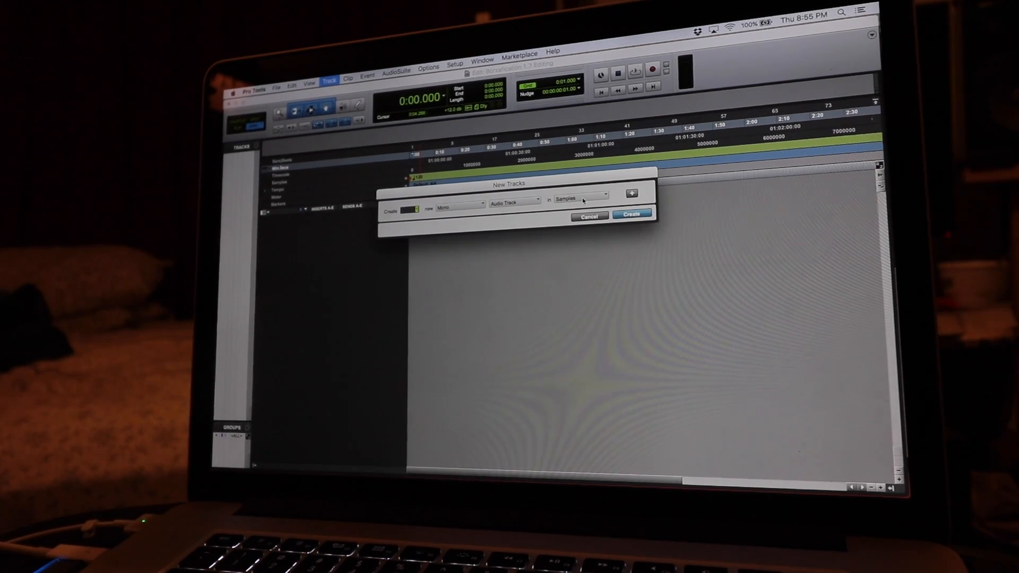
left_click(515, 202)
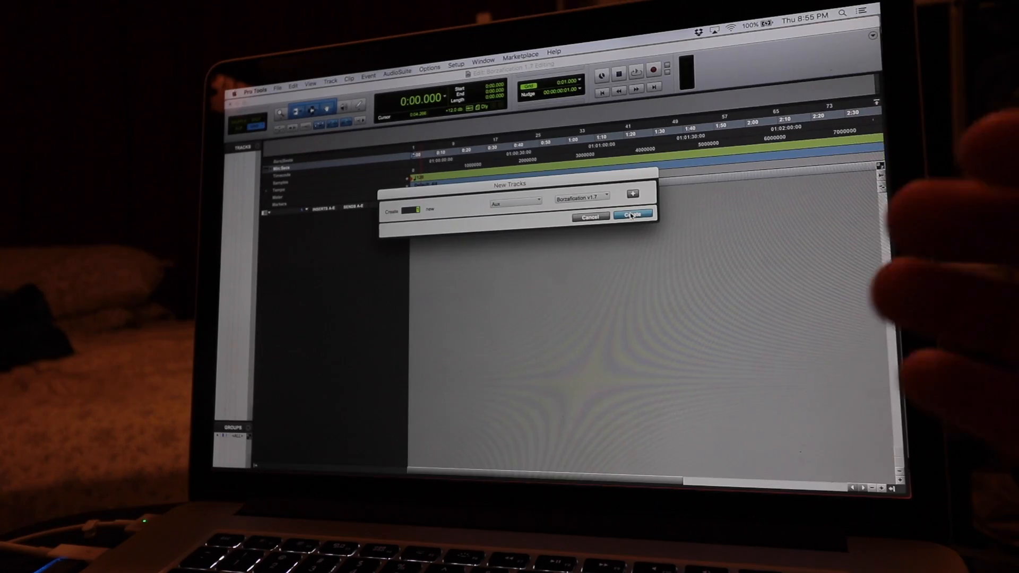
left_click(632, 214)
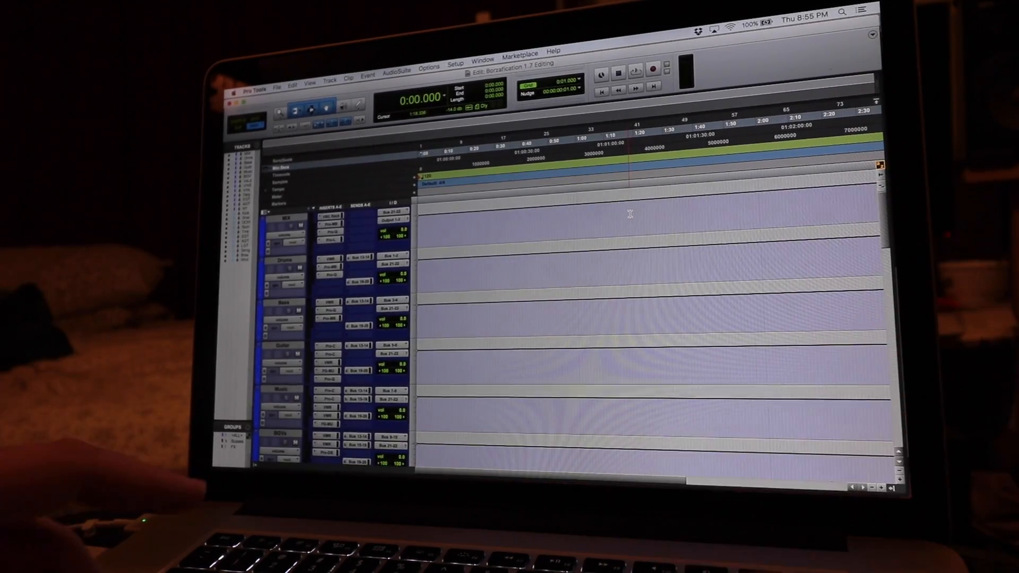